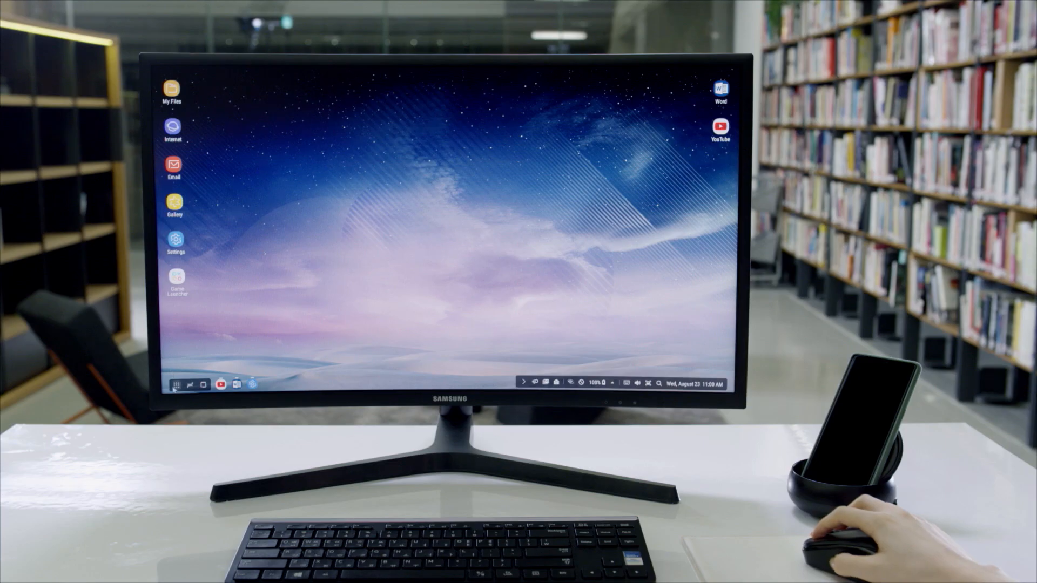
# - Bring up the European Backpacking Trip document beside the Samsung DeX YouTube video
pyautogui.click(175, 385)
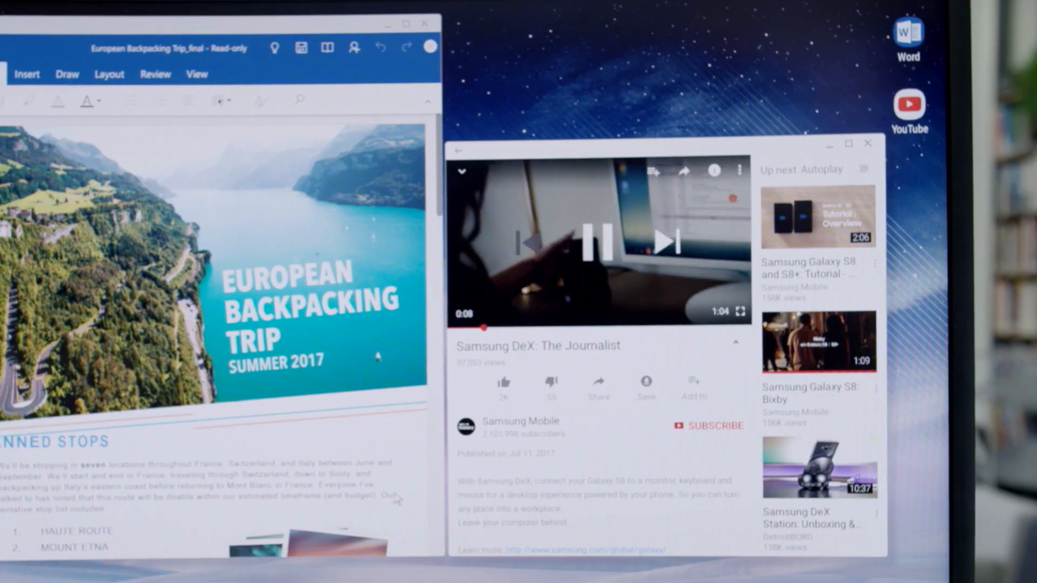
# - Play the Samsung DeX video, then show the Game Launcher's installed games over both windows
pyautogui.click(597, 240)
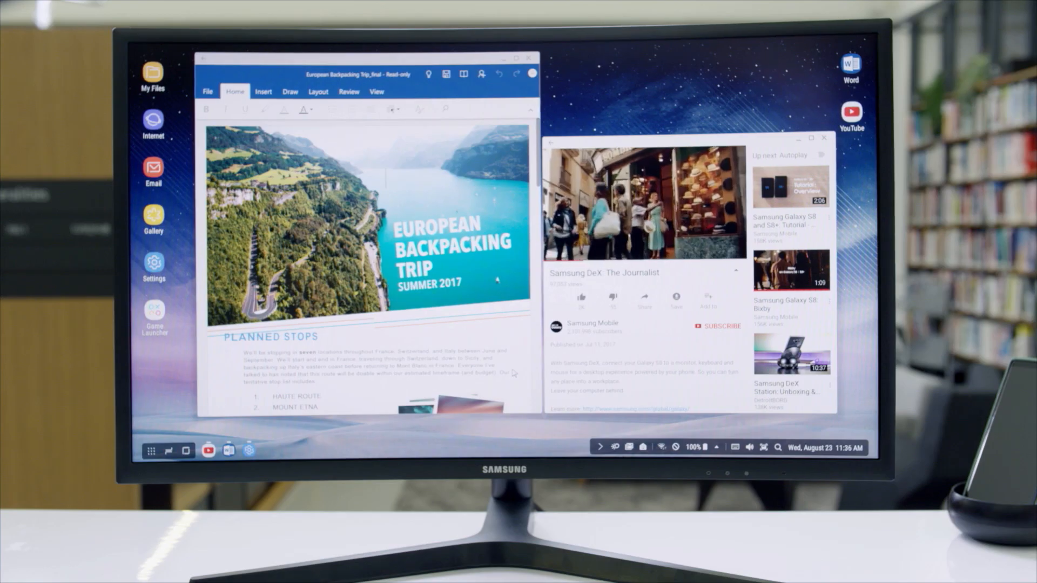
pyautogui.click(642, 206)
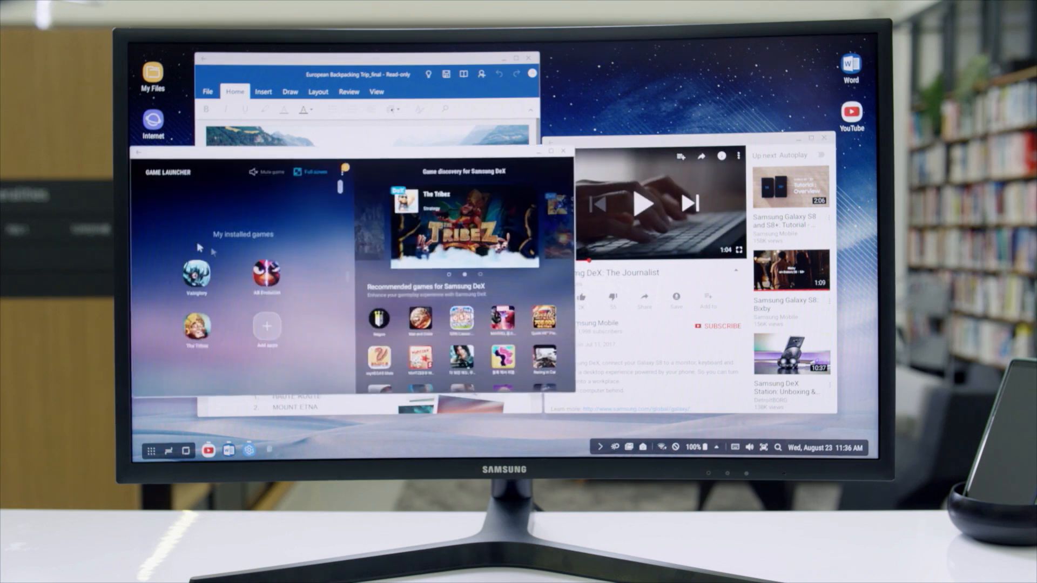
# - Launch Vainglory from the installed games and start a full-screen match with Play Now
pyautogui.click(195, 273)
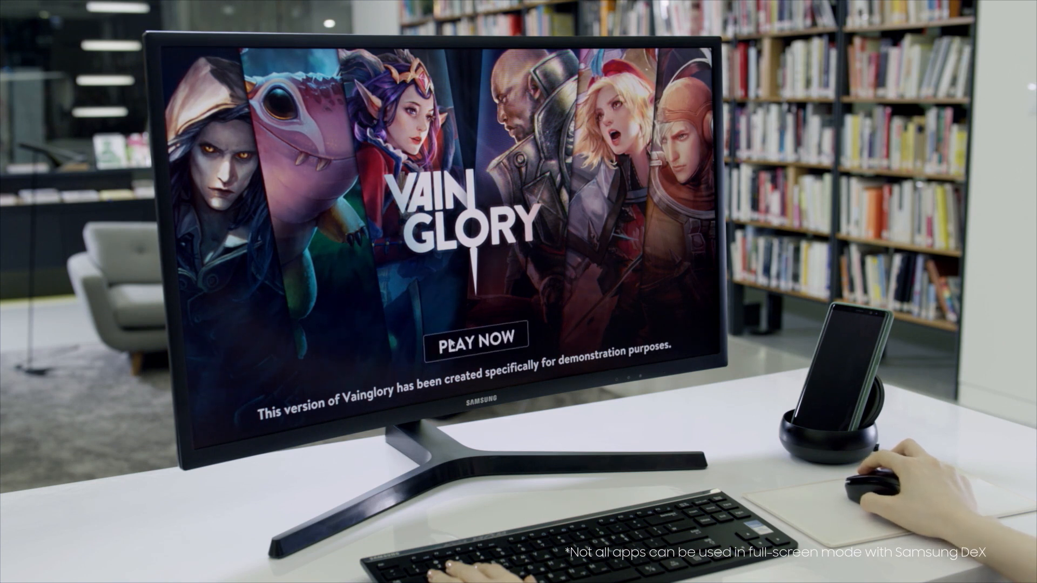
pyautogui.click(475, 338)
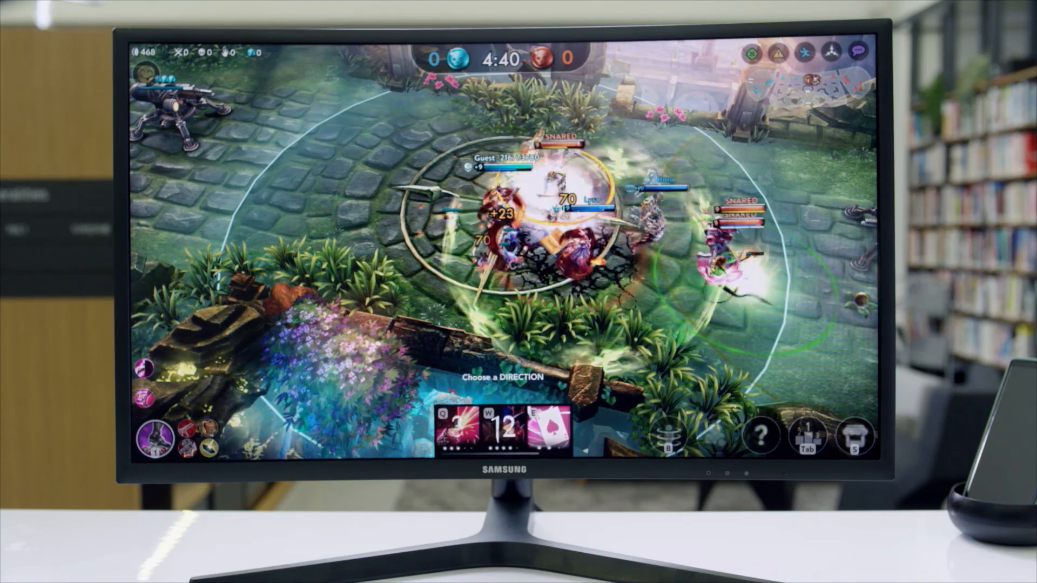